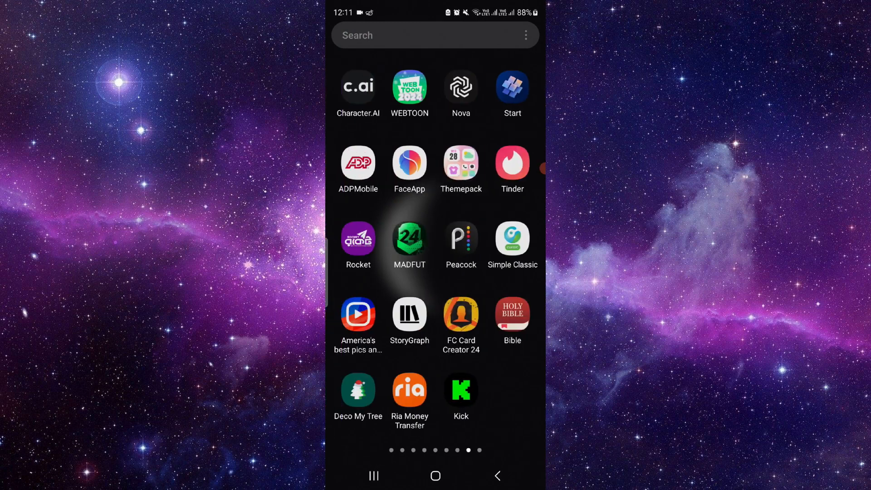
- Launch the meme-feed app and open its Wallet with the zero balance and Amazon gift card giveaways
left_click(409, 239)
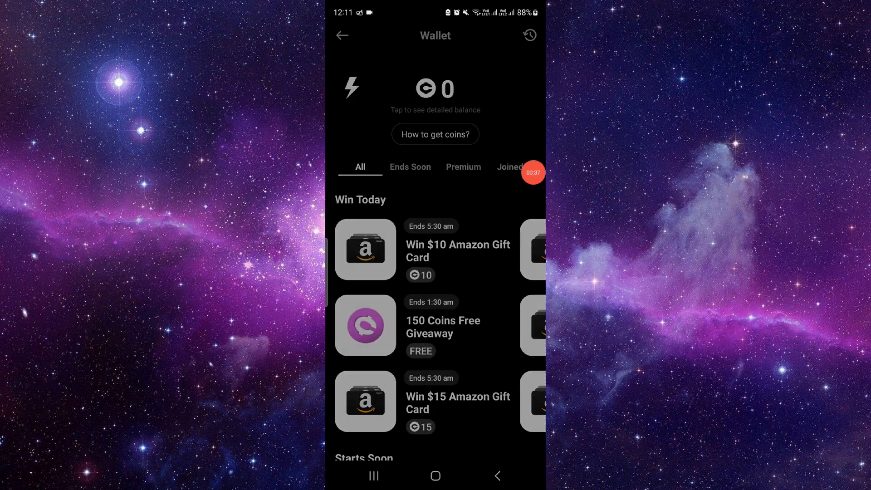
left_click(435, 133)
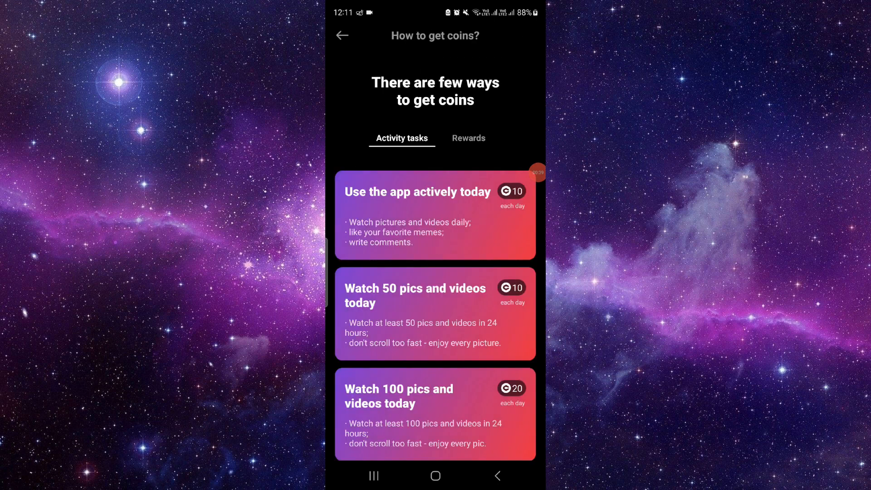
left_click(341, 35)
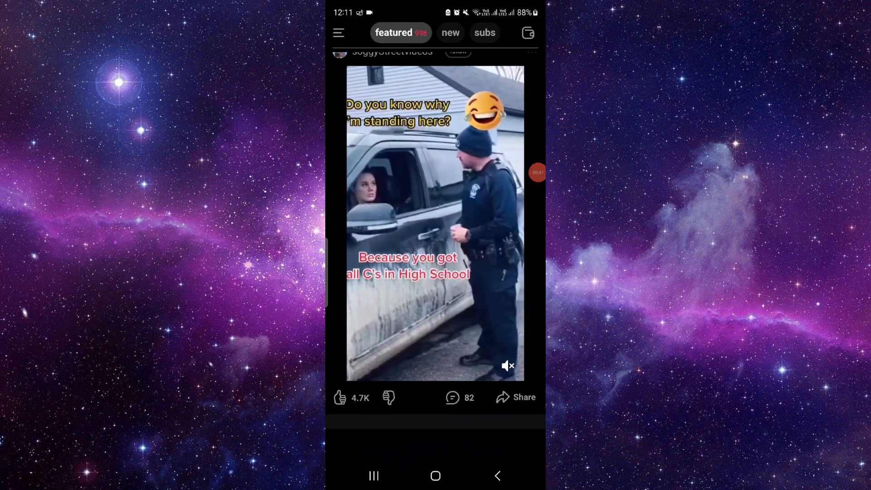
left_click(526, 33)
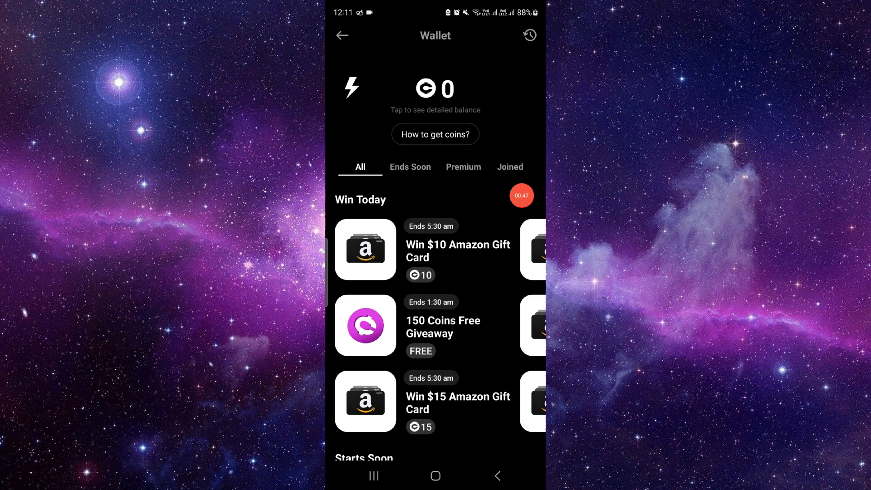
scroll("down", 3)
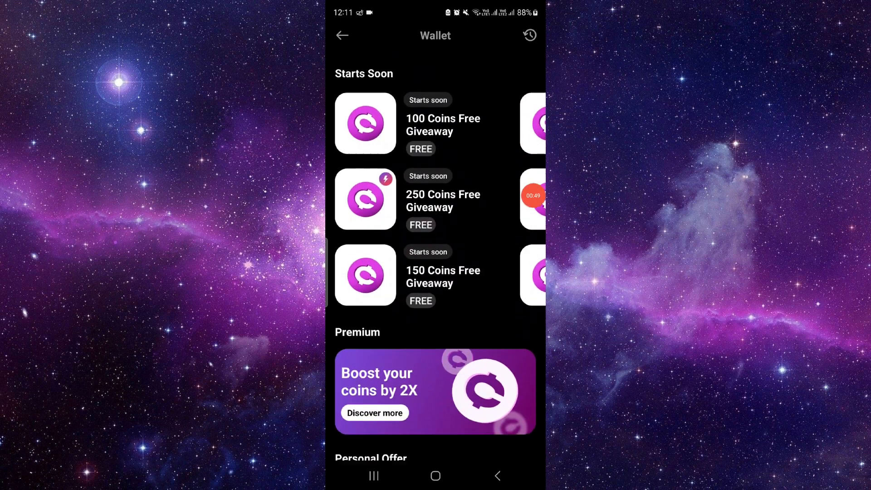